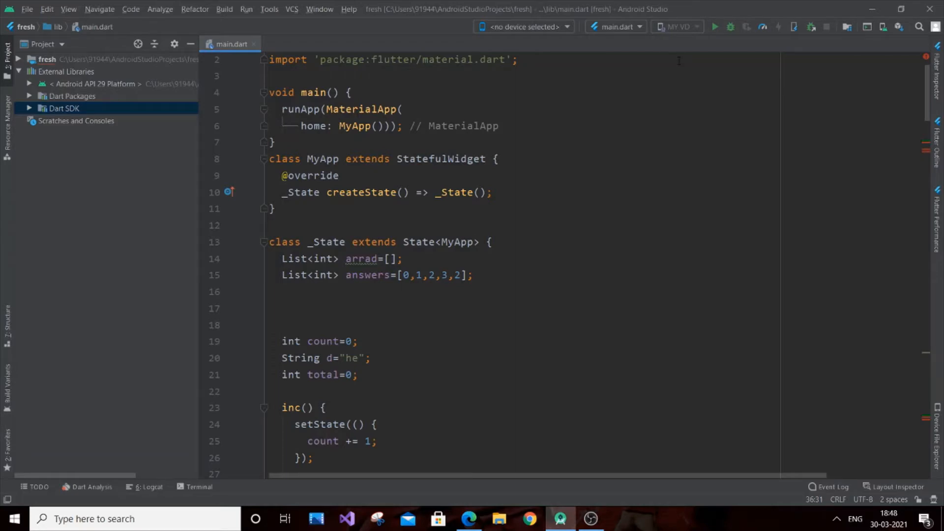
Run 'flutter upgrade' in the project terminal; Flutter 2.1.0 on dev channel is already current
{"action": "scroll", "scroll_direction": "down", "scroll_amount": 3}
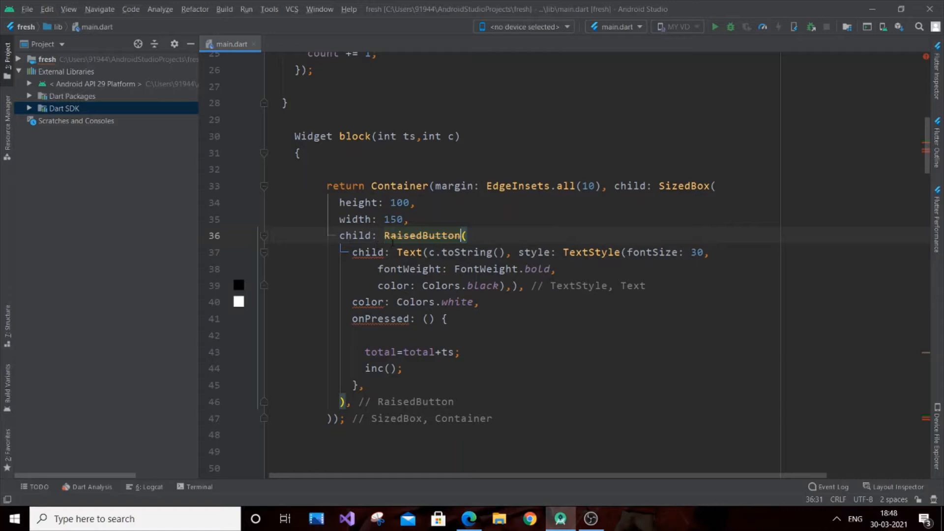
{"action": "mouse_move", "coordinate": [422, 236]}
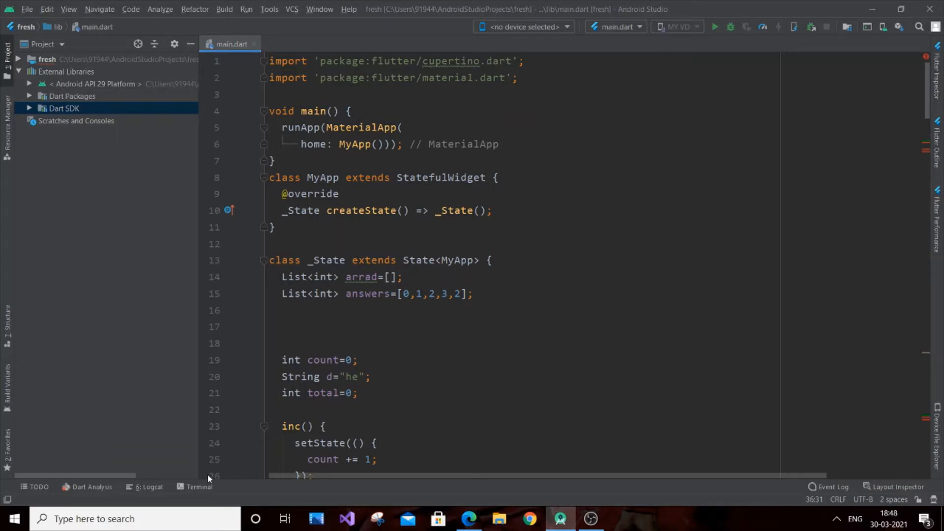
{"action": "left_click", "coordinate": [198, 487]}
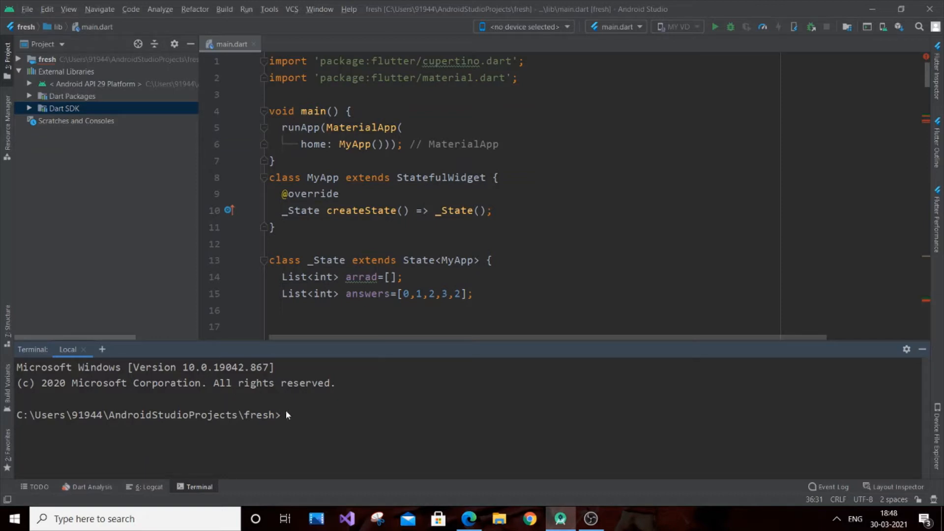
{"action": "type", "text": "flutter"}
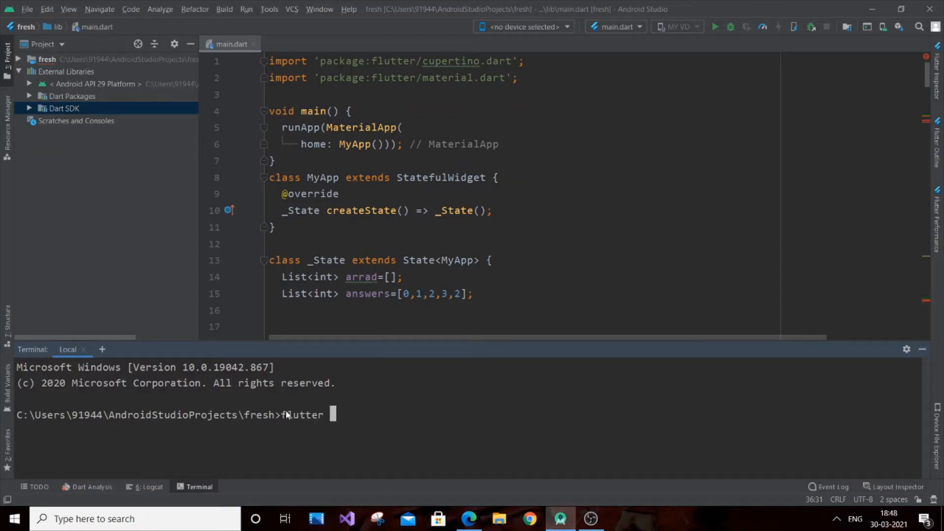
{"action": "type", "text": "upgra"}
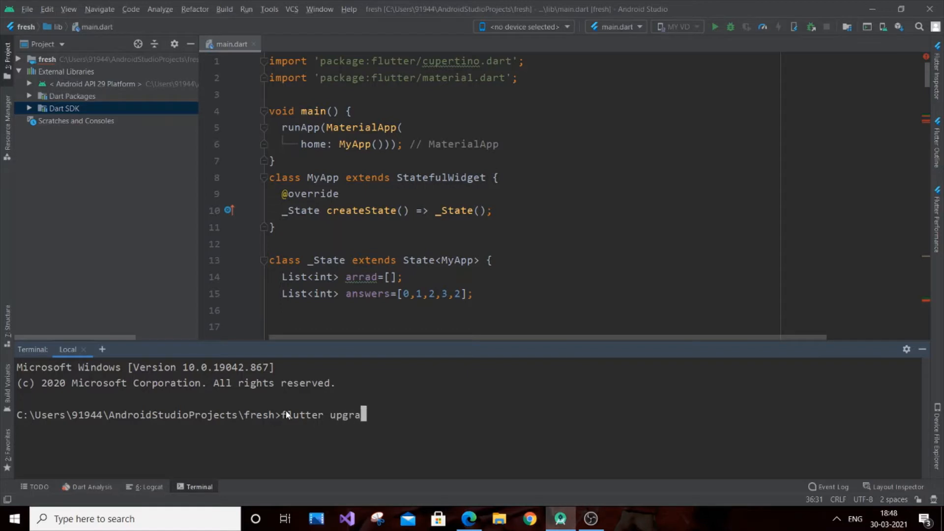
{"action": "type", "text": "ge"}
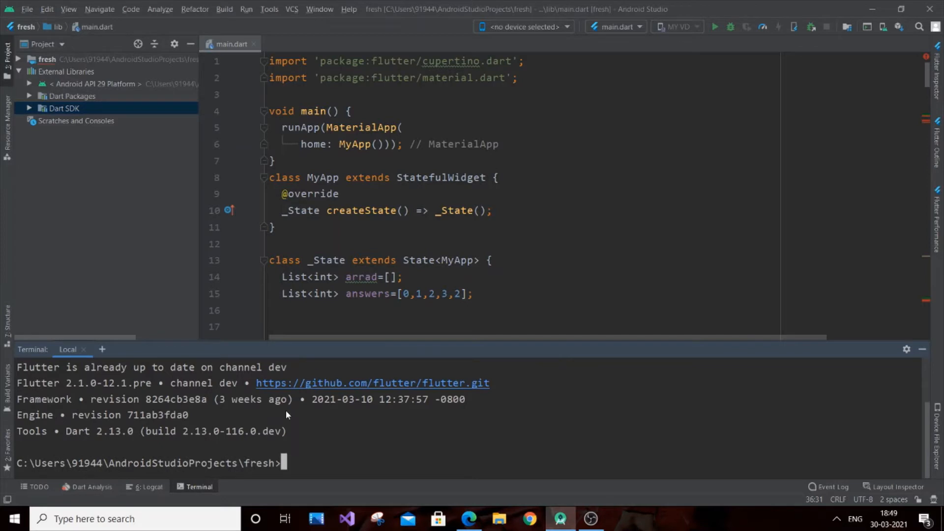
{"action": "mouse_move", "coordinate": [925, 422]}
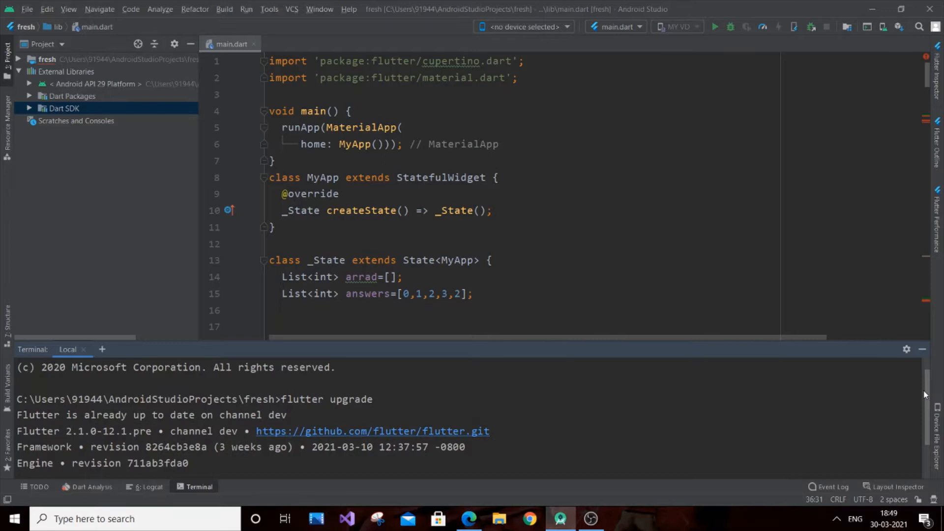
{"action": "scroll", "scroll_direction": "down", "scroll_amount": 3}
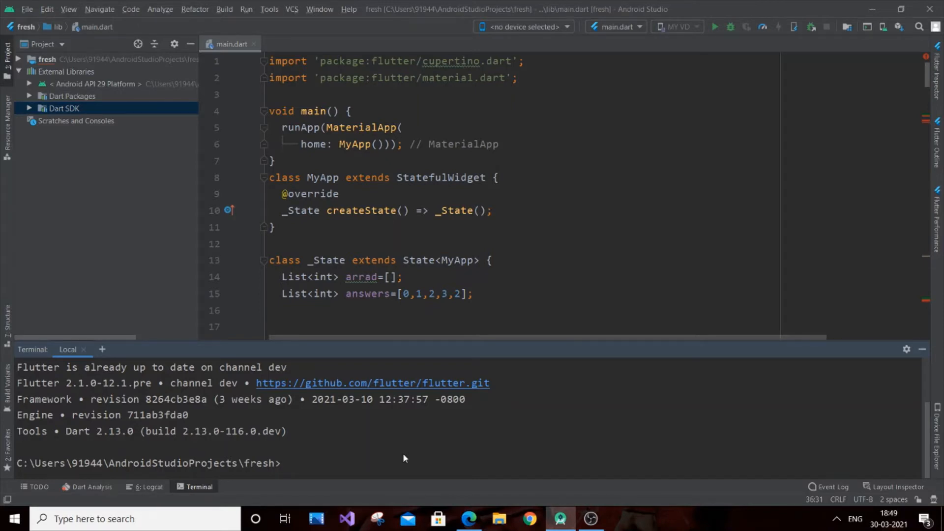
Run 'flutter config --enable-web' so the config reports enable-web: true
{"action": "type", "text": "flutter"}
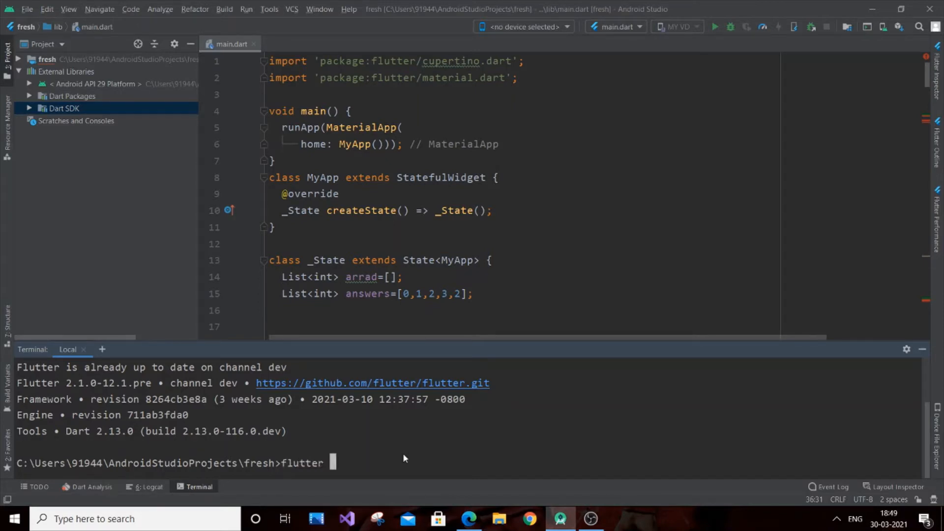
{"action": "type", "text": "config"}
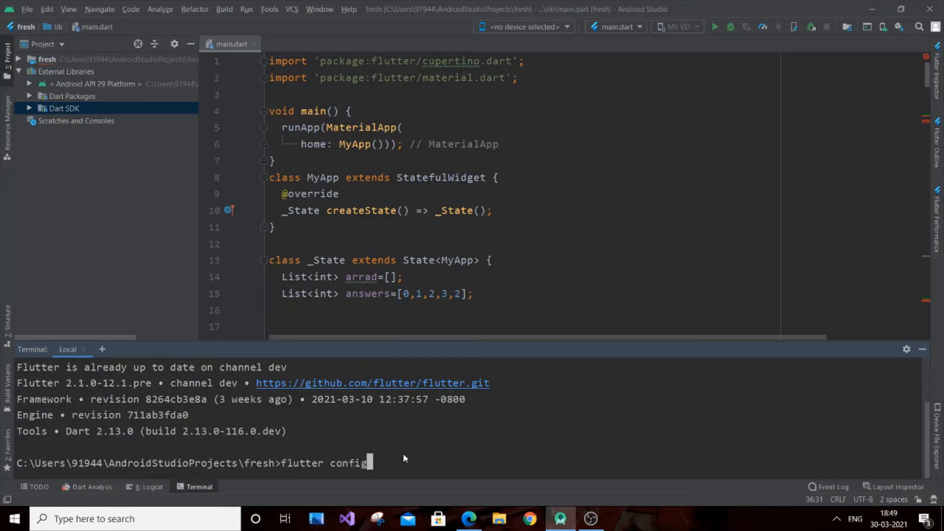
{"action": "type", "text": "--ena"}
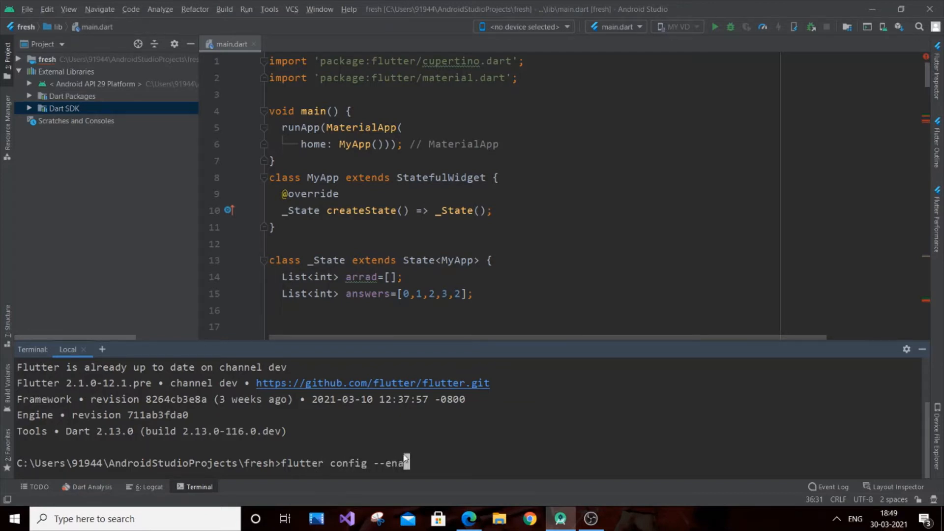
{"action": "type", "text": "ble-web"}
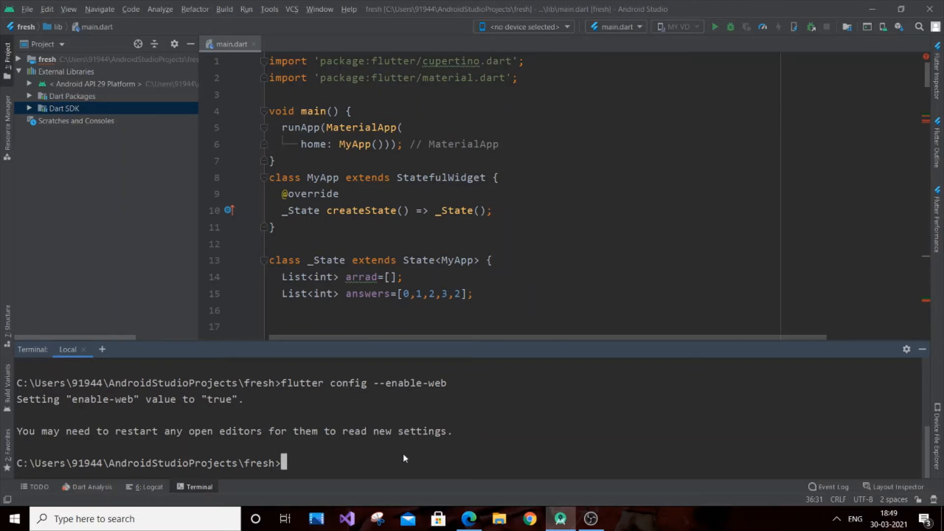
{"action": "mouse_move", "coordinate": [329, 460]}
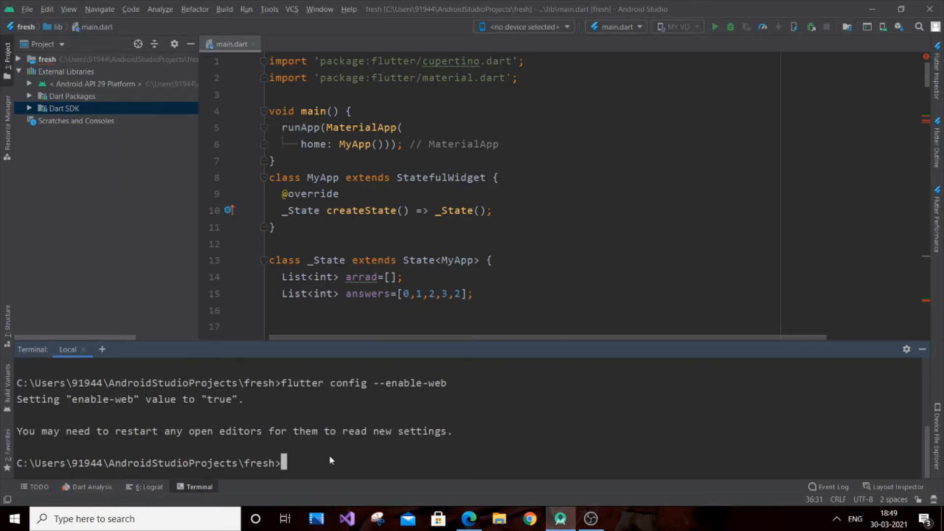
{"action": "mouse_move", "coordinate": [582, 417]}
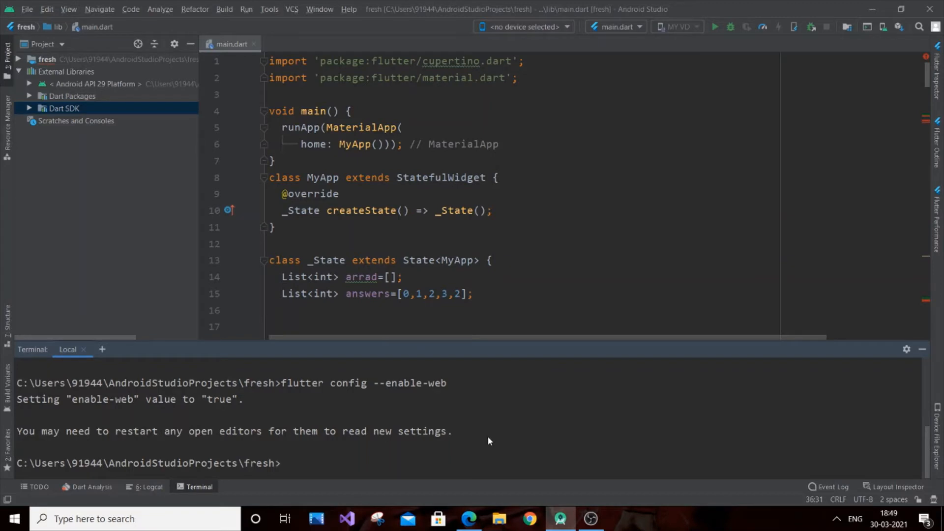
{"action": "mouse_move", "coordinate": [166, 370]}
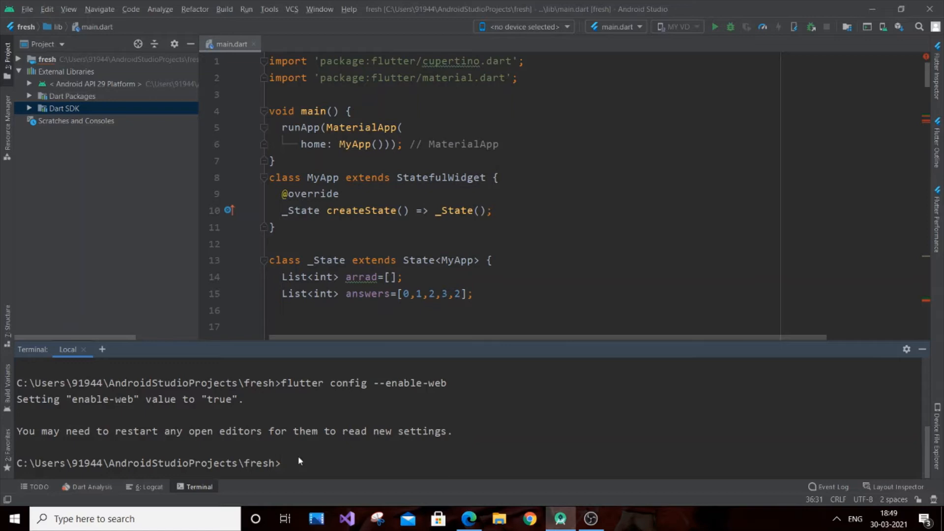
{"action": "mouse_move", "coordinate": [304, 464]}
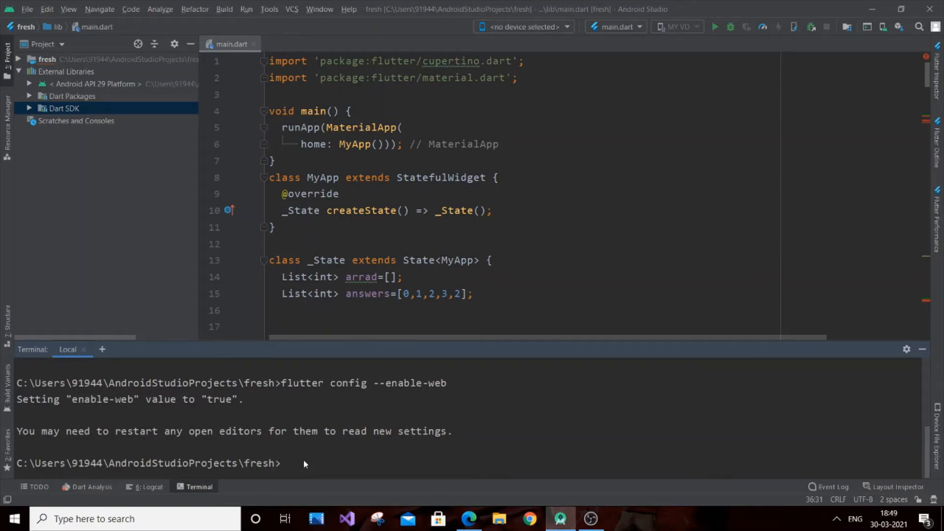
{"action": "left_click", "coordinate": [284, 464]}
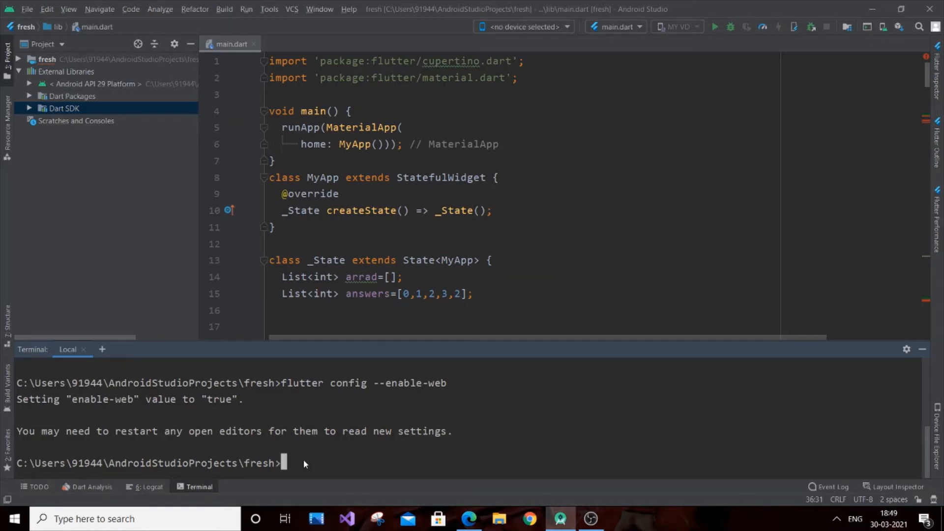
Run 'flutter run -d chrome' and bring up the quiz app showing 'WHAT IS 1 ?' in Chrome
{"action": "type", "text": "flutter"}
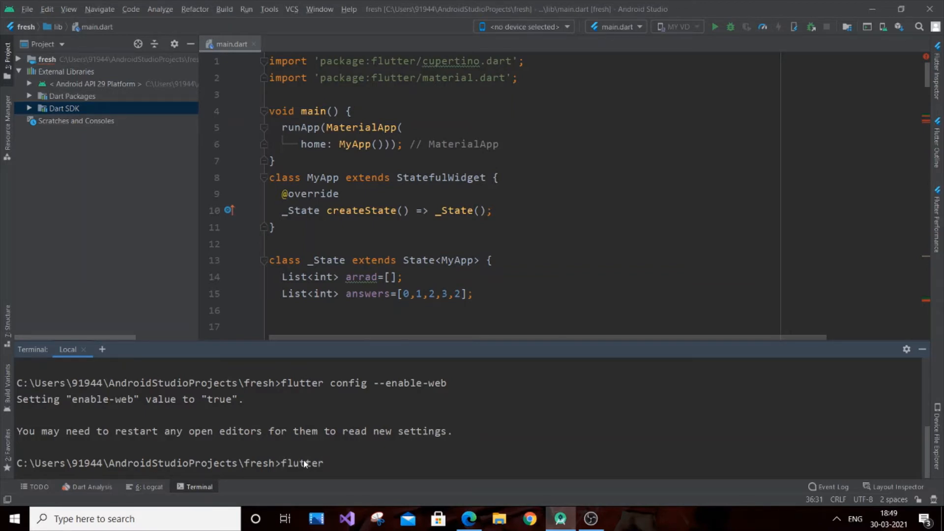
{"action": "type", "text": "run"}
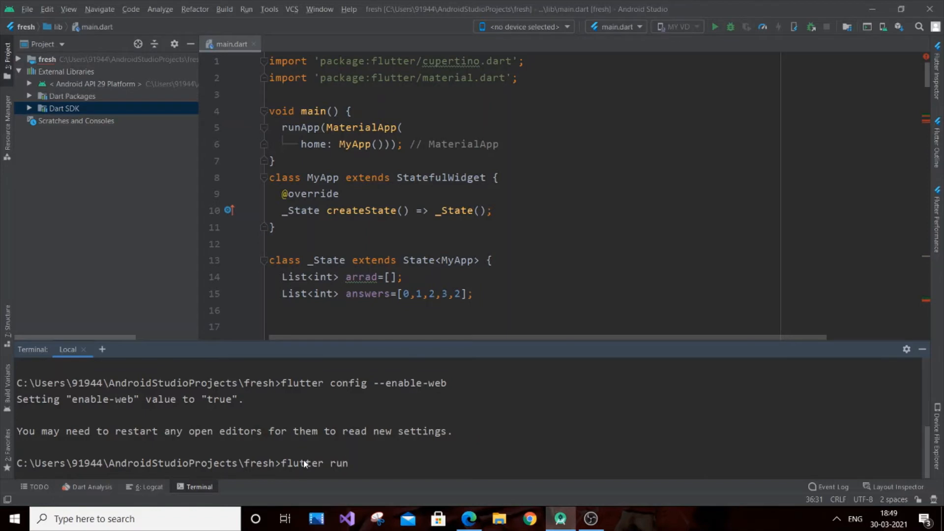
{"action": "type", "text": "-d ch"}
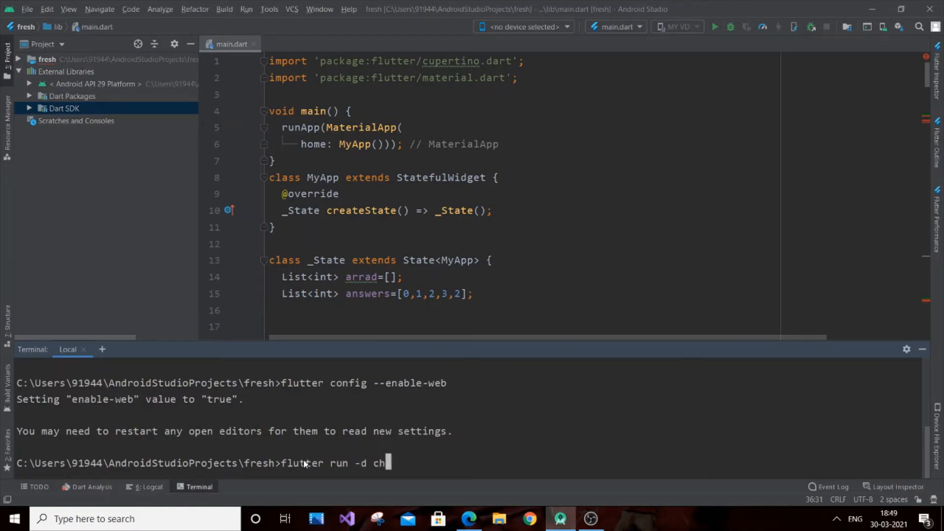
{"action": "type", "text": "rome"}
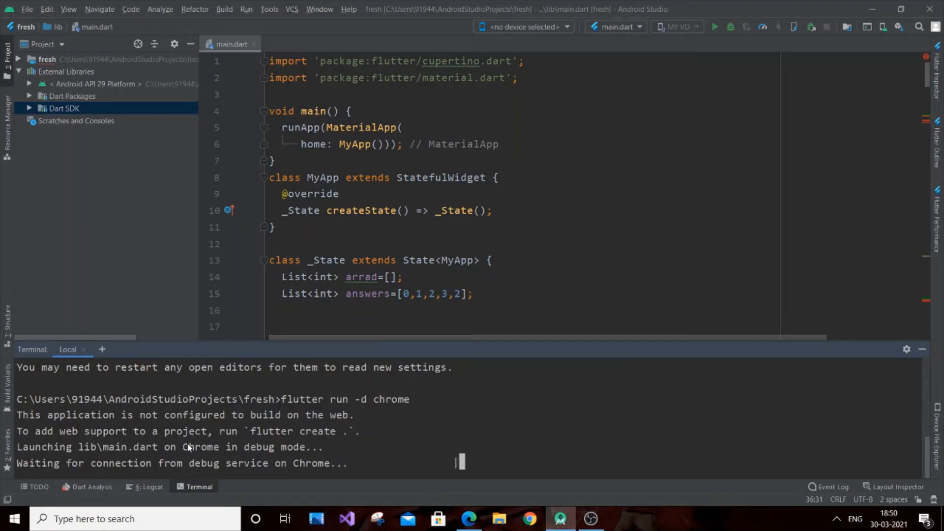
{"action": "mouse_move", "coordinate": [253, 434]}
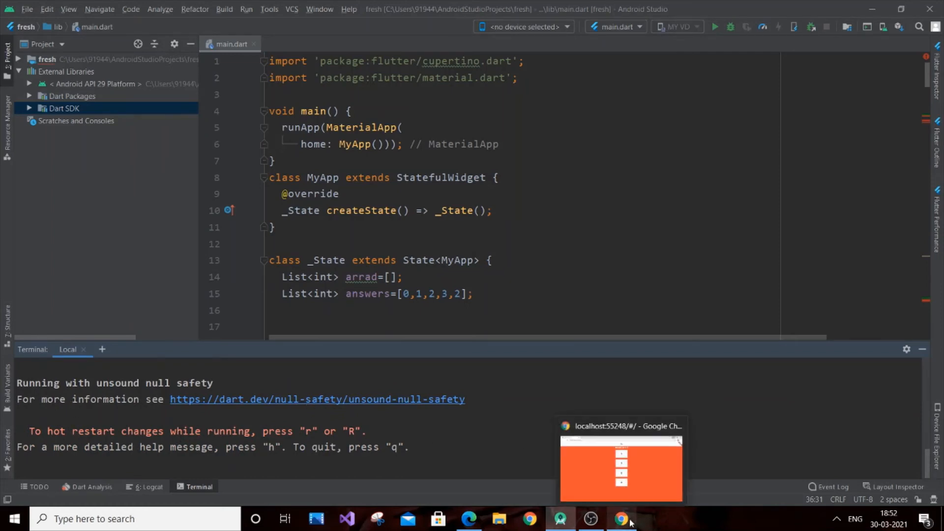
{"action": "left_click", "coordinate": [620, 518]}
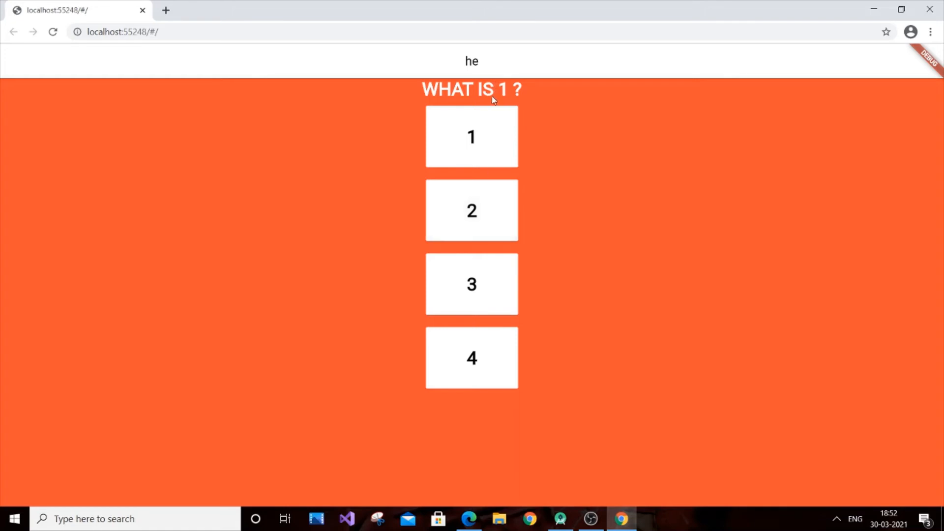
{"action": "mouse_move", "coordinate": [526, 103]}
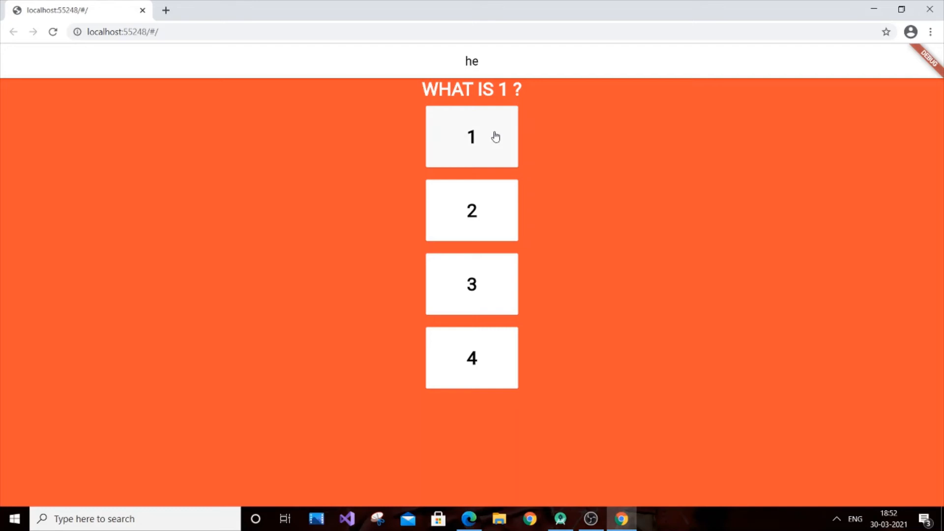
Answer the quiz to 'EXAM OVER TOTAL IS 5', restart it, and resize Chrome to fill the screen
{"action": "left_click", "coordinate": [472, 136]}
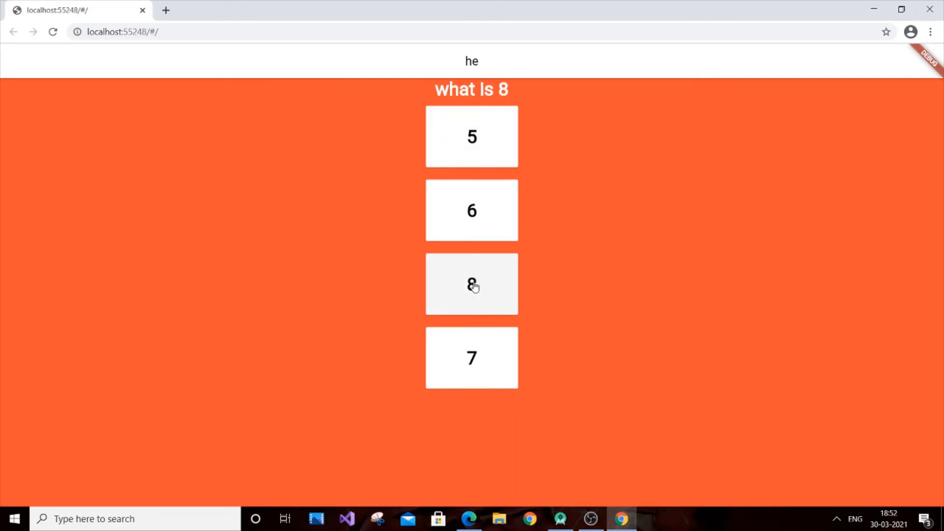
{"action": "left_click", "coordinate": [472, 284]}
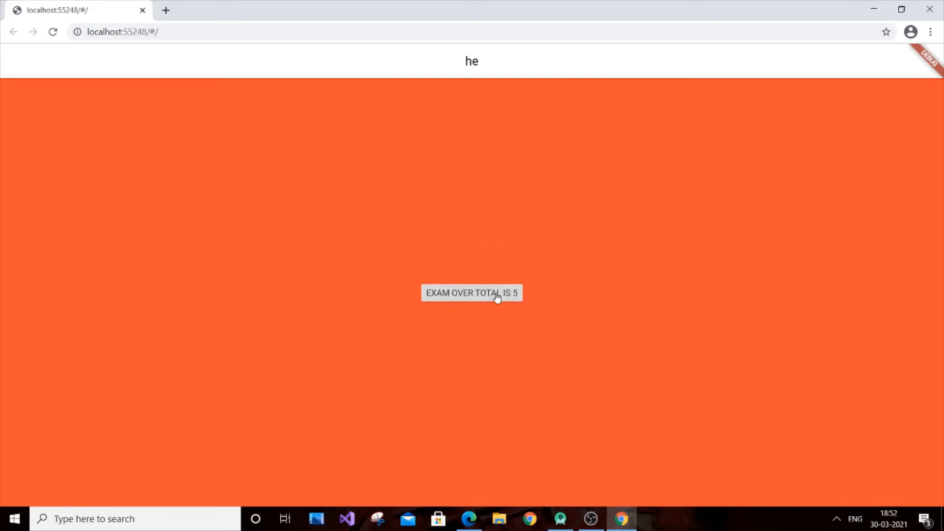
{"action": "left_click", "coordinate": [471, 292]}
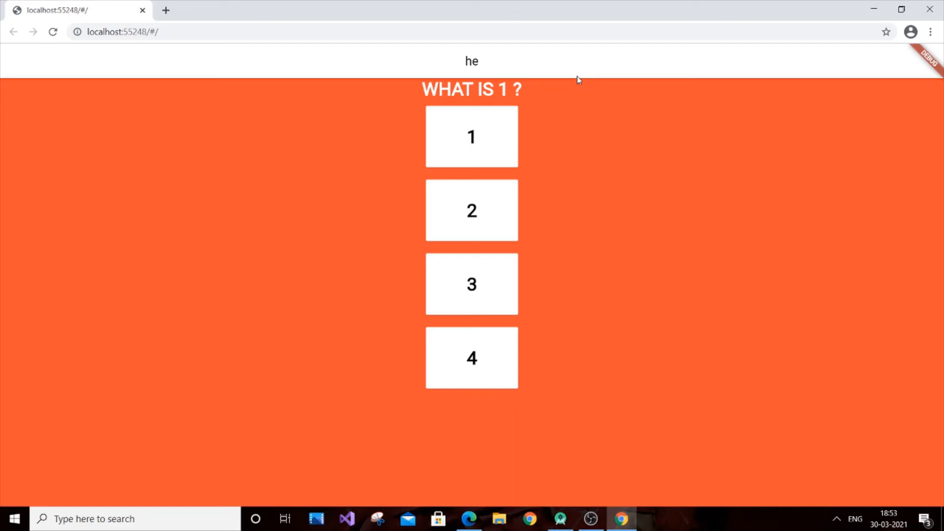
{"action": "left_click", "coordinate": [901, 9]}
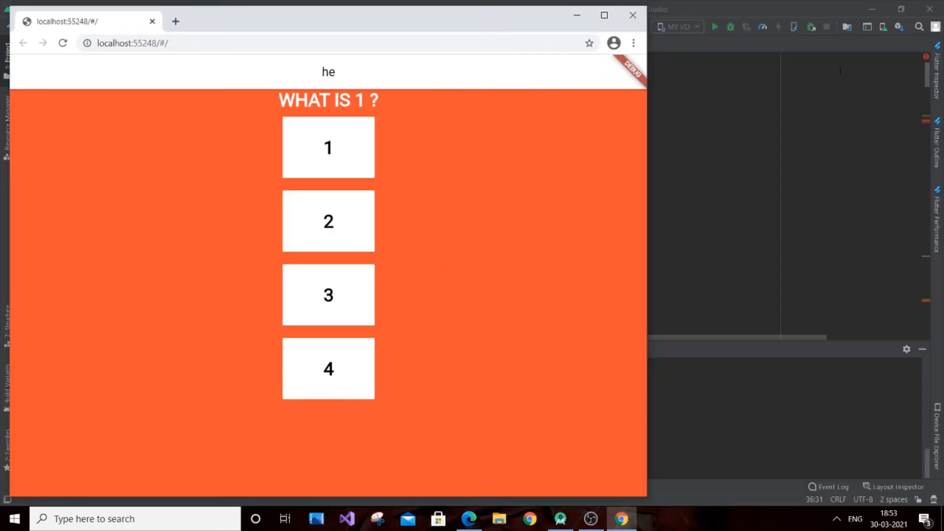
{"action": "left_click_drag", "start_coordinate": [646, 241], "coordinate": [400, 241]}
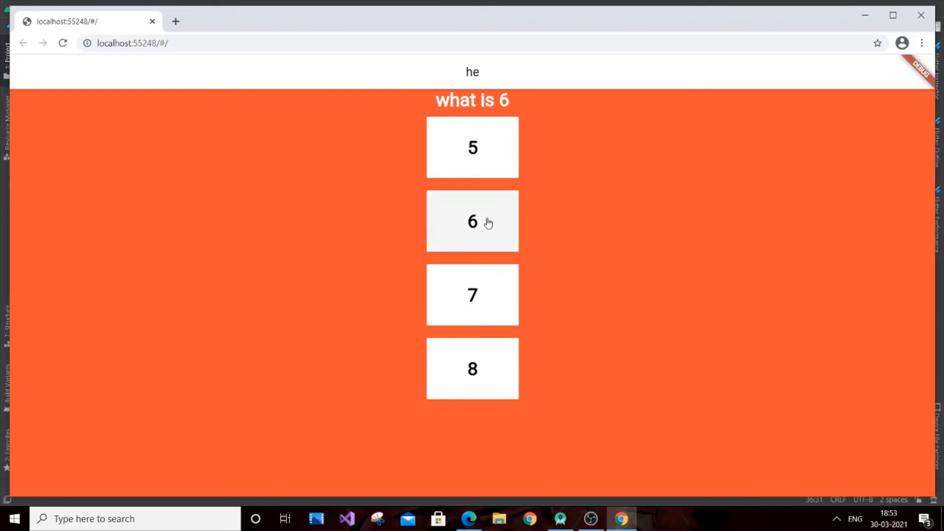
{"action": "mouse_move", "coordinate": [490, 220]}
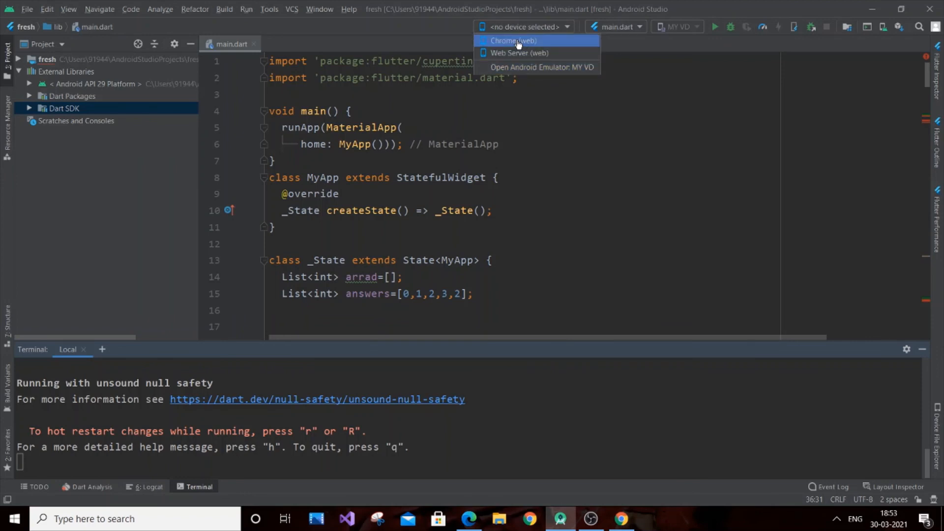
Choose Chrome (web) as the run device and select the suggested 'flutter create .' command
{"action": "left_click", "coordinate": [512, 41]}
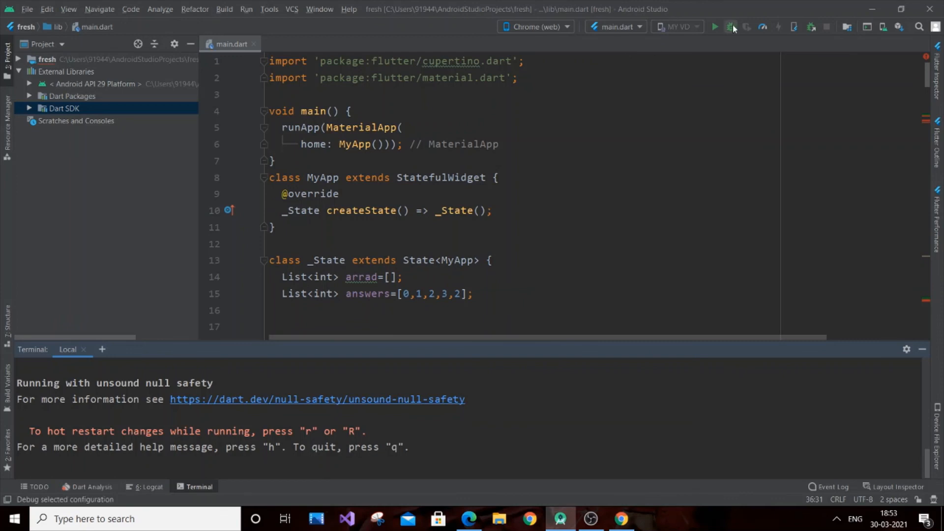
{"action": "mouse_move", "coordinate": [715, 27]}
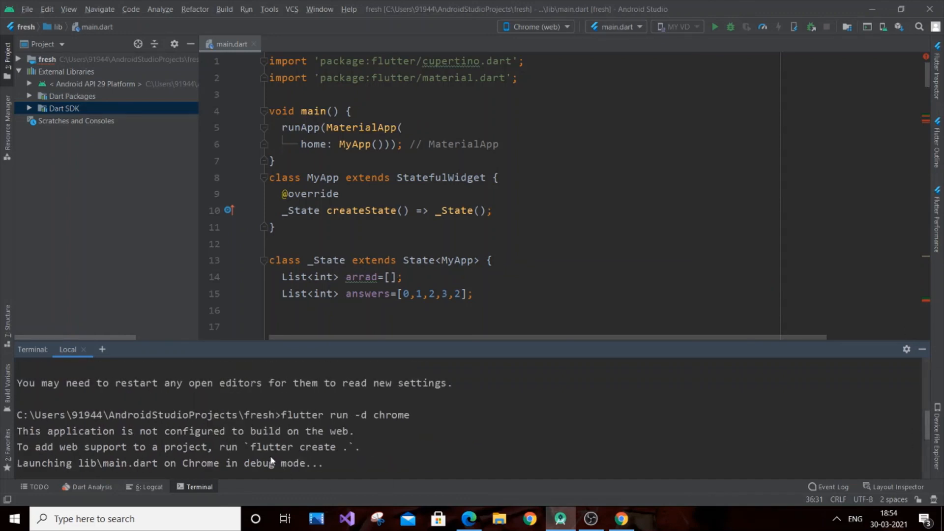
{"action": "double_click", "coordinate": [295, 447]}
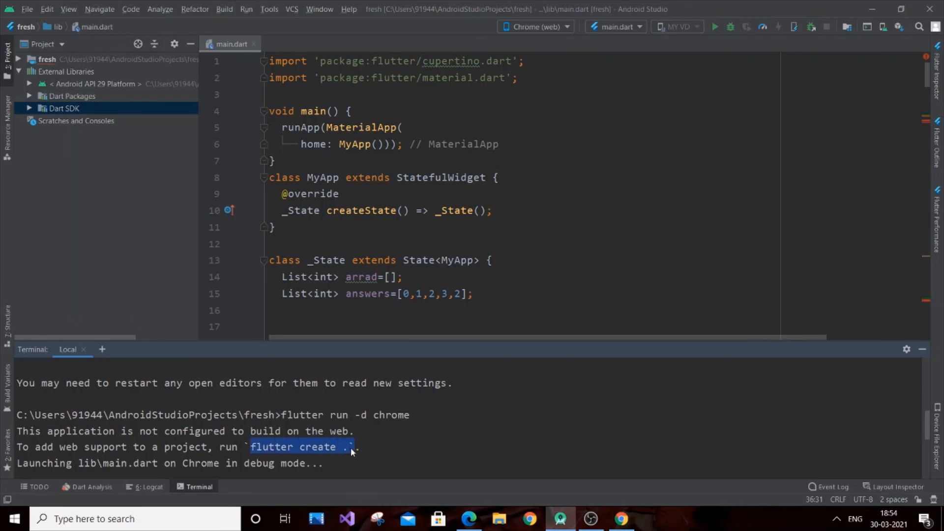